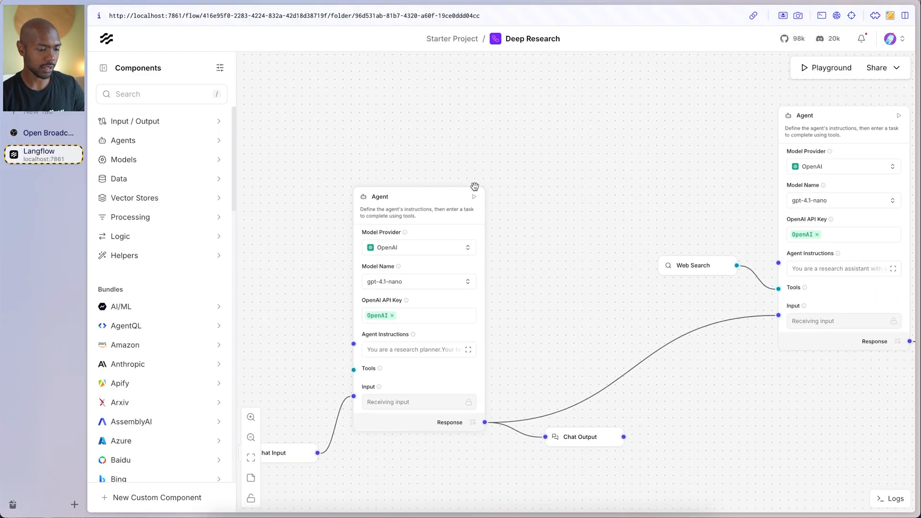
# - Review the planner agent's instructions, highlighting how it breaks the query into subquestions
pyautogui.moveTo(475, 187); pyautogui.dragTo(732, 321)
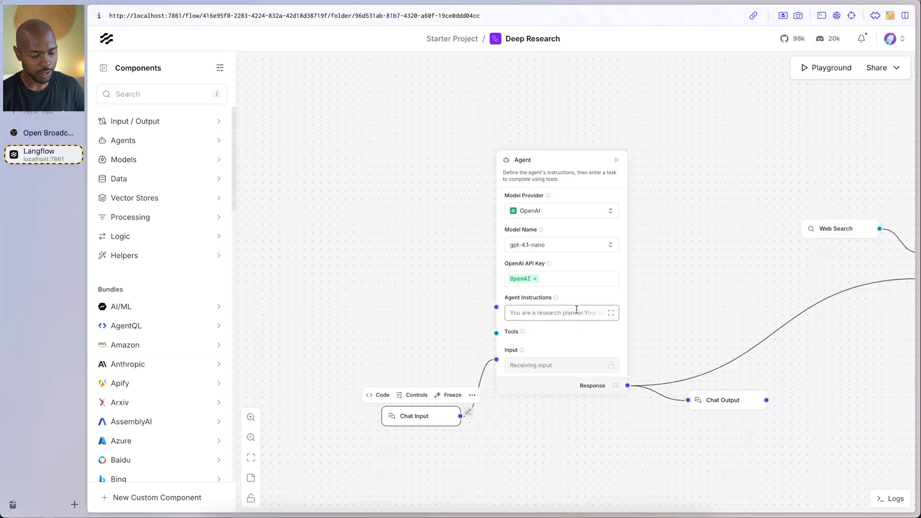
pyautogui.click(611, 313)
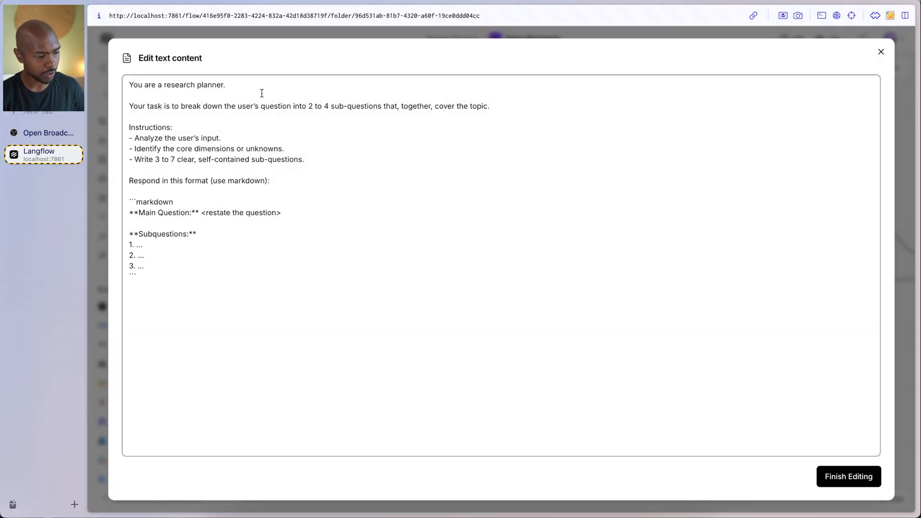
pyautogui.click(235, 94)
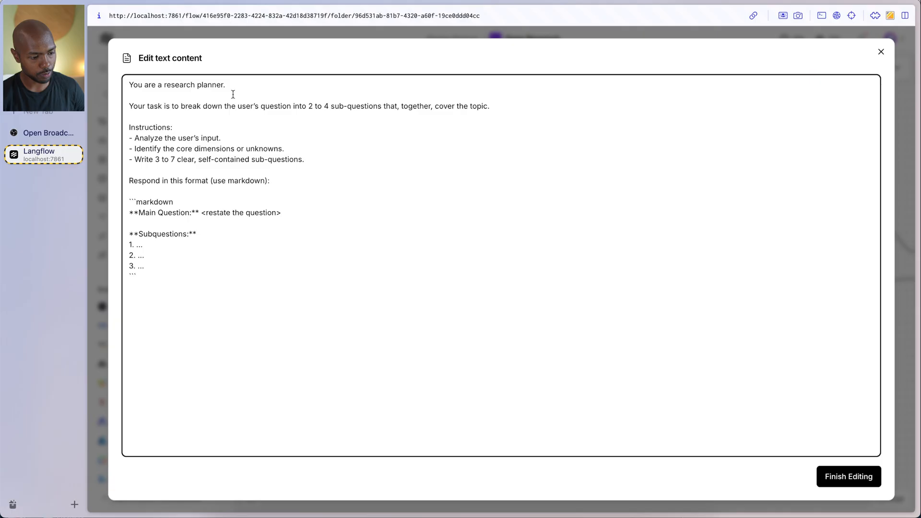
pyautogui.moveTo(307, 105); pyautogui.dragTo(357, 105)
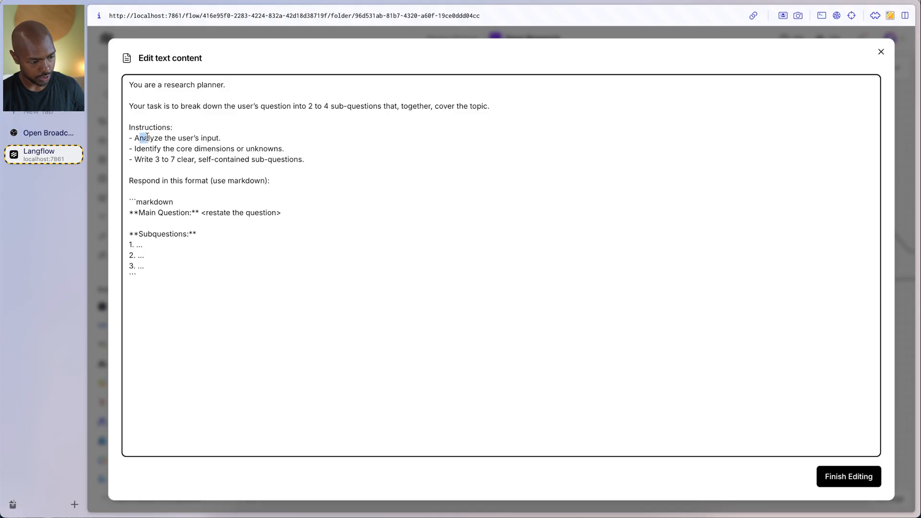
pyautogui.moveTo(135, 138); pyautogui.dragTo(175, 138)
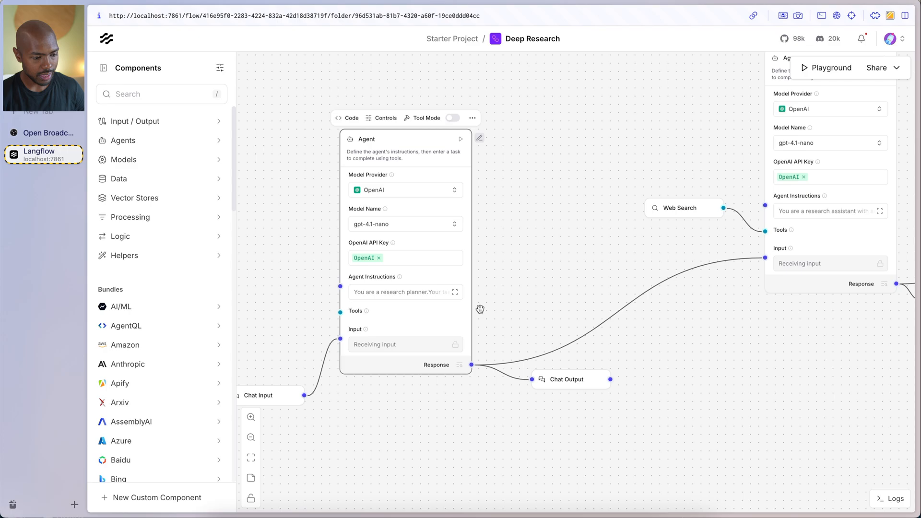
pyautogui.moveTo(515, 379)
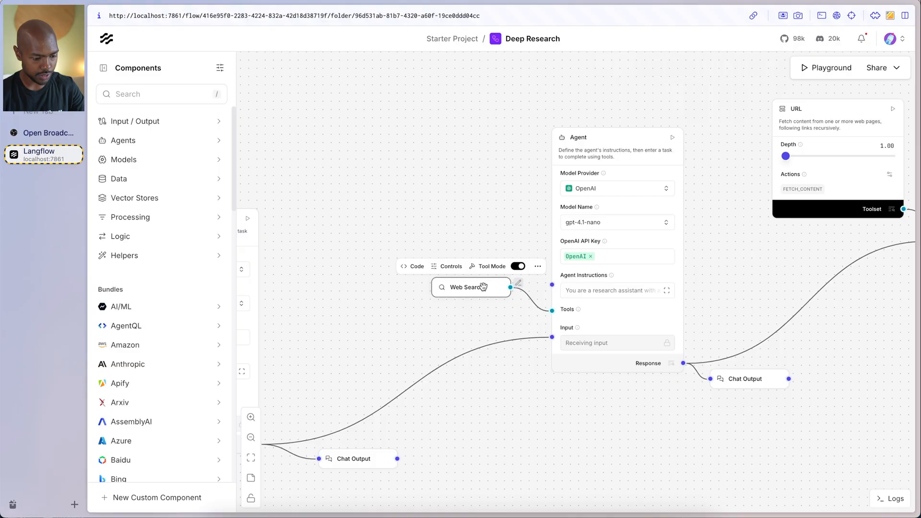
# - Review the research assistant's instructions about finding the most relevant source
pyautogui.click(667, 290)
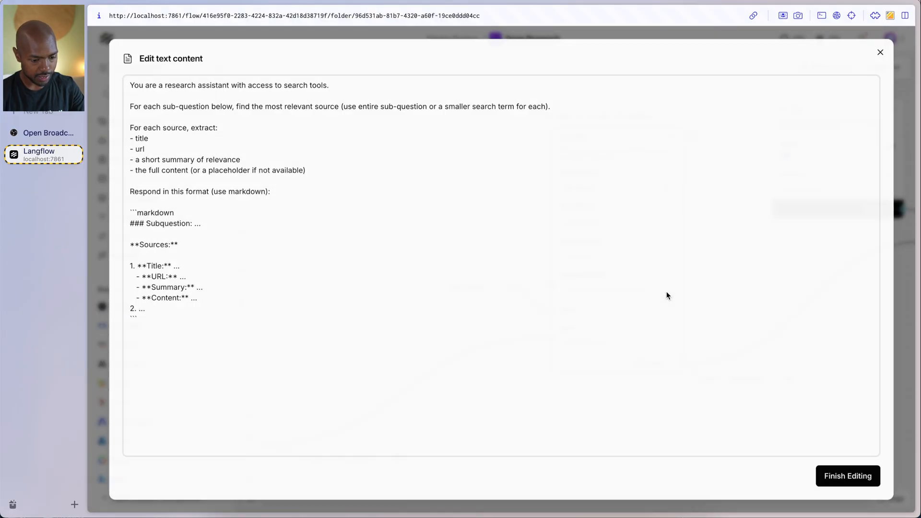
pyautogui.moveTo(247, 84); pyautogui.dragTo(328, 85)
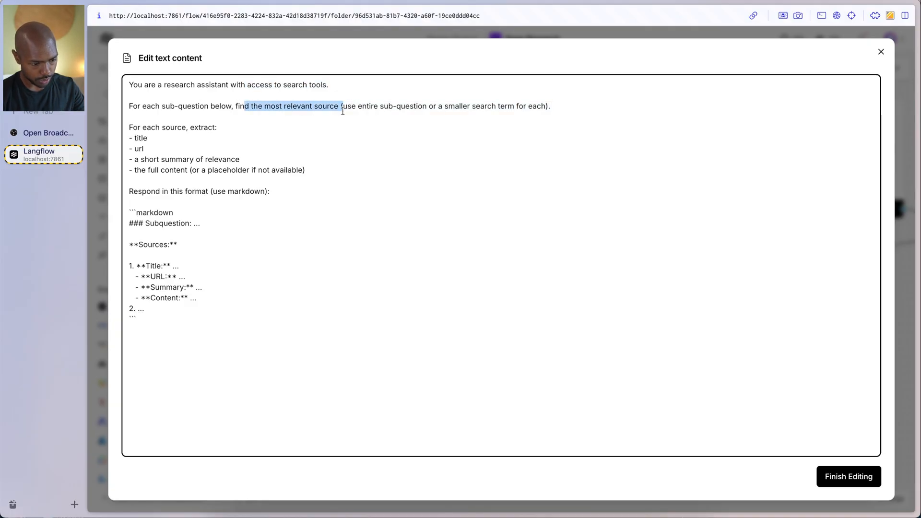
pyautogui.click(139, 138)
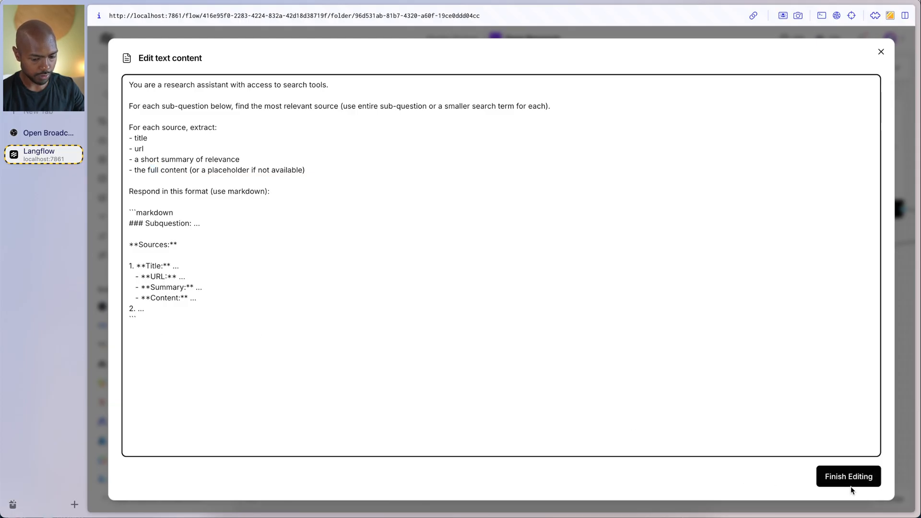
pyautogui.click(847, 477)
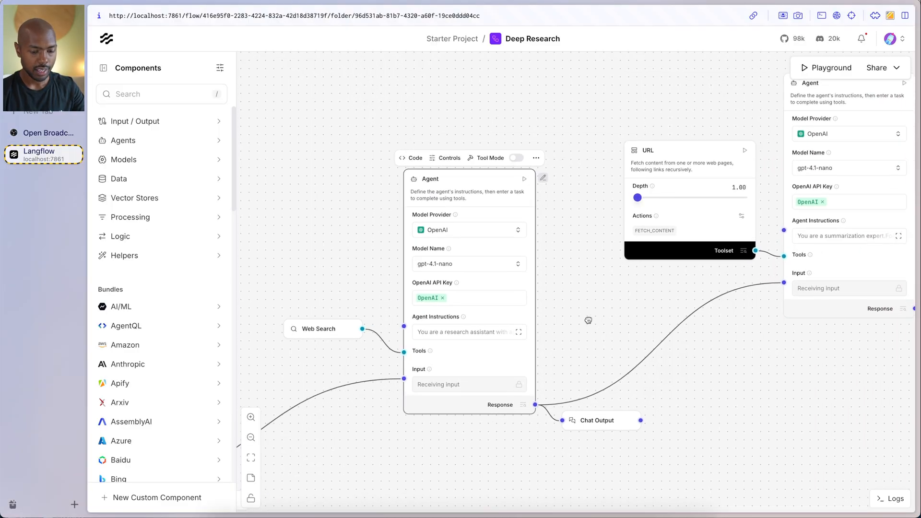
# - Review the summarization agent's instructions about extracting important information
pyautogui.click(899, 236)
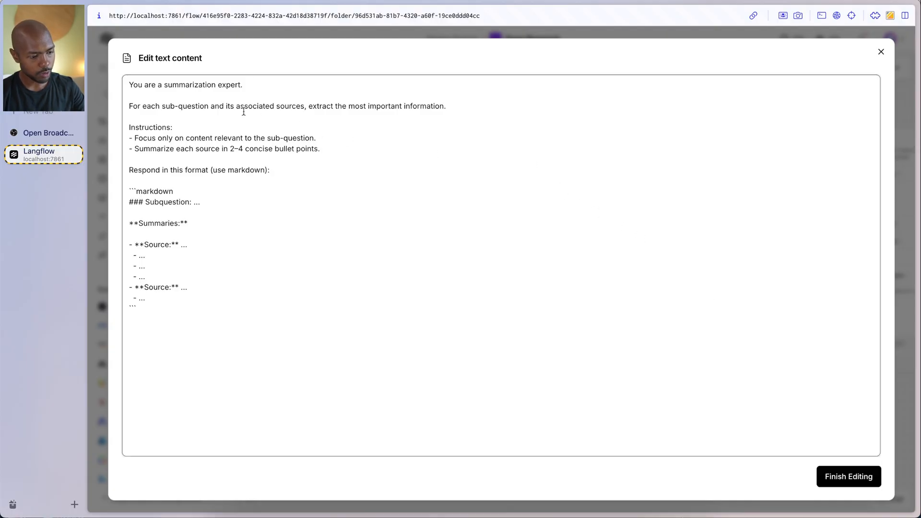
pyautogui.doubleClick(318, 106)
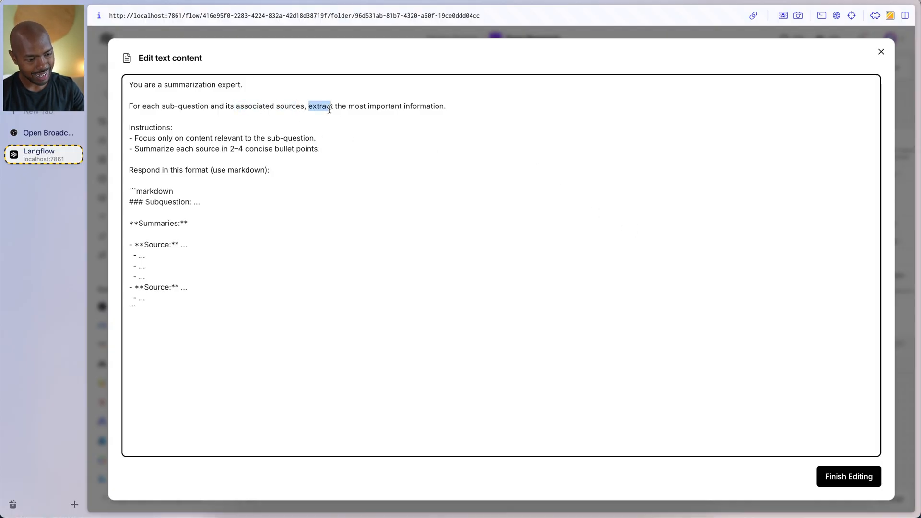
pyautogui.moveTo(307, 106); pyautogui.dragTo(446, 105)
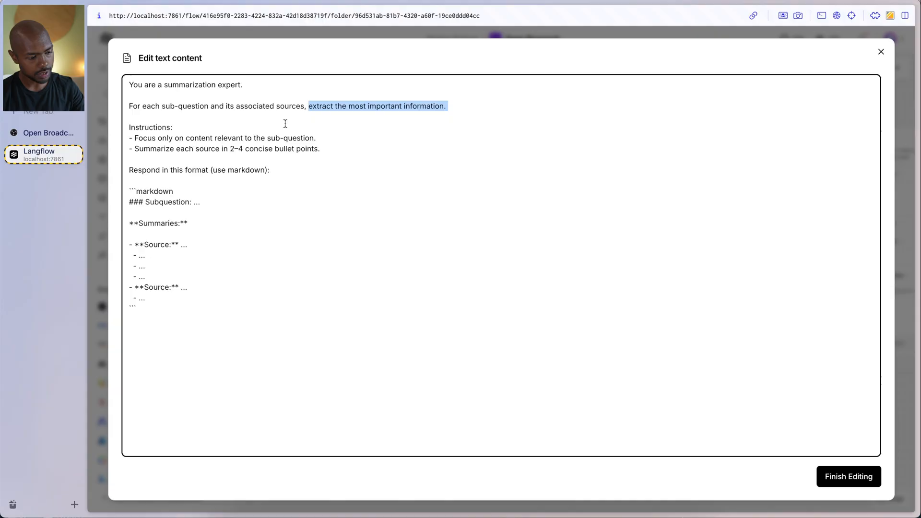
pyautogui.moveTo(191, 137); pyautogui.dragTo(316, 137)
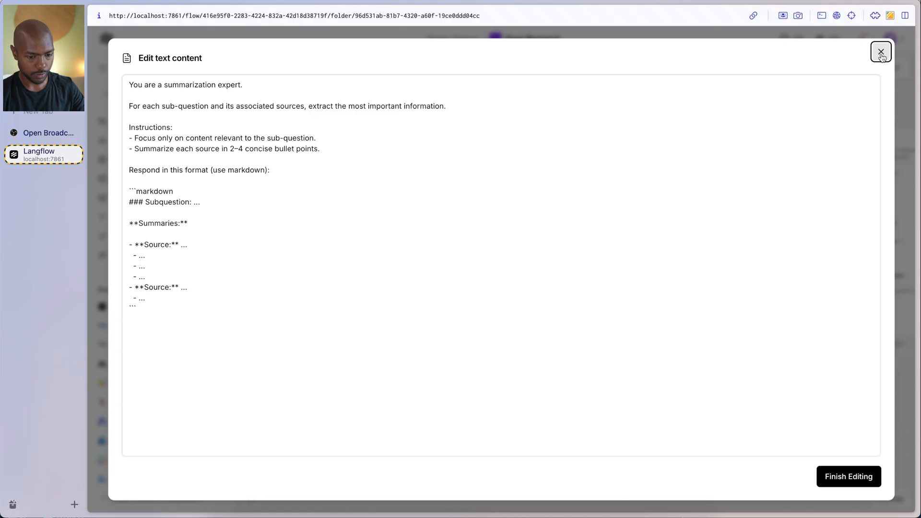
pyautogui.click(881, 51)
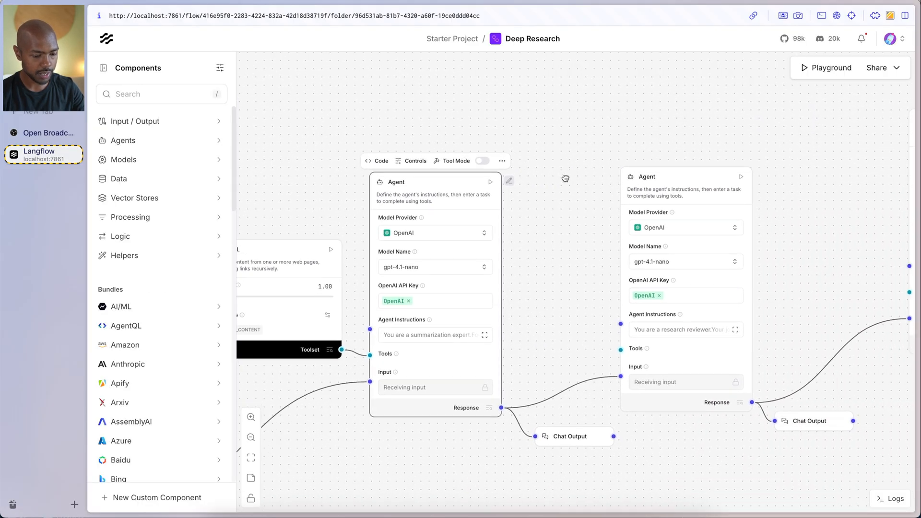
# - Review the research reviewer's coverage-analysis instructions and the research writer's instructions
pyautogui.click(736, 329)
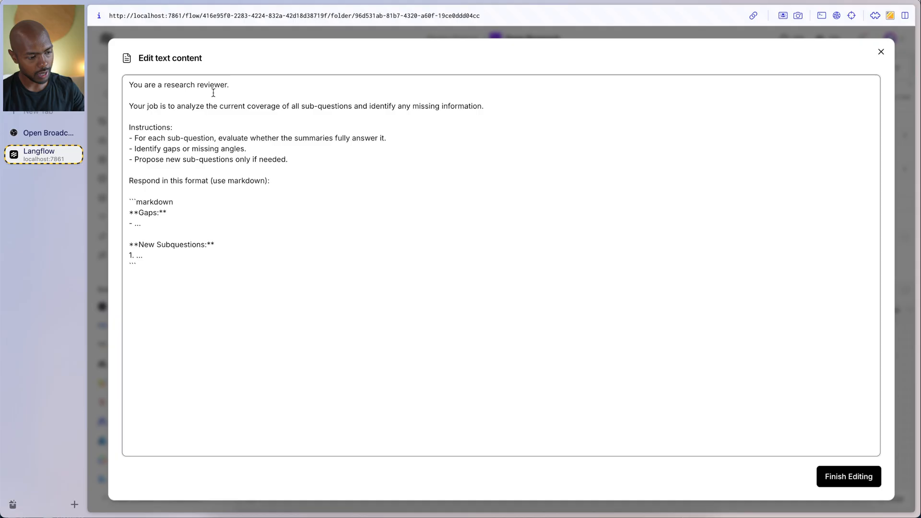
pyautogui.moveTo(184, 106); pyautogui.dragTo(285, 106)
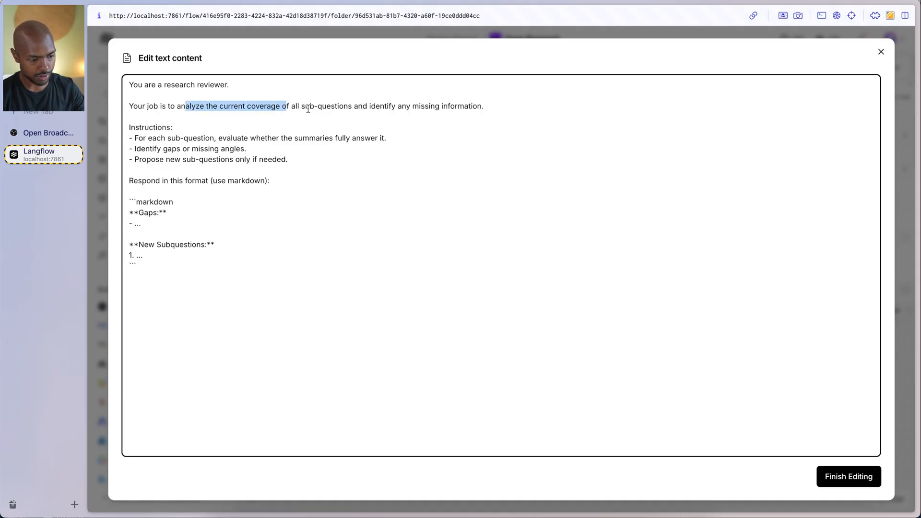
pyautogui.doubleClick(327, 106)
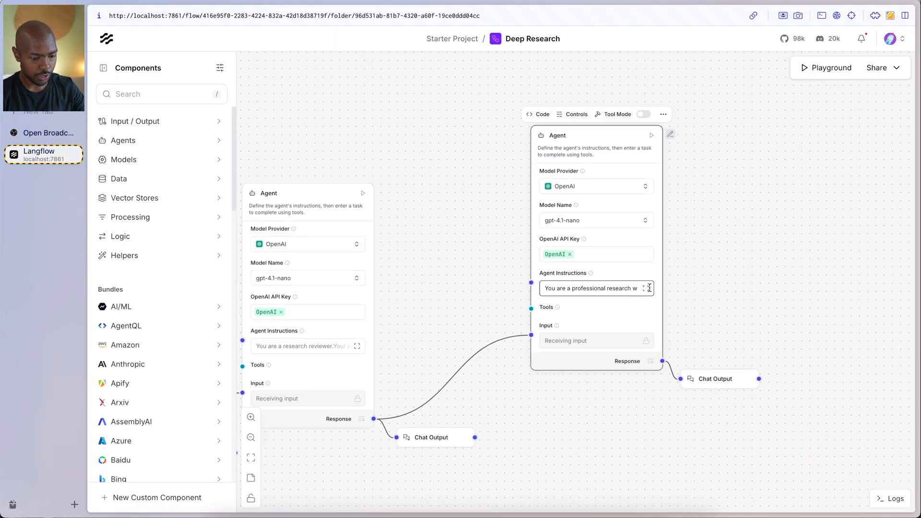
pyautogui.click(644, 289)
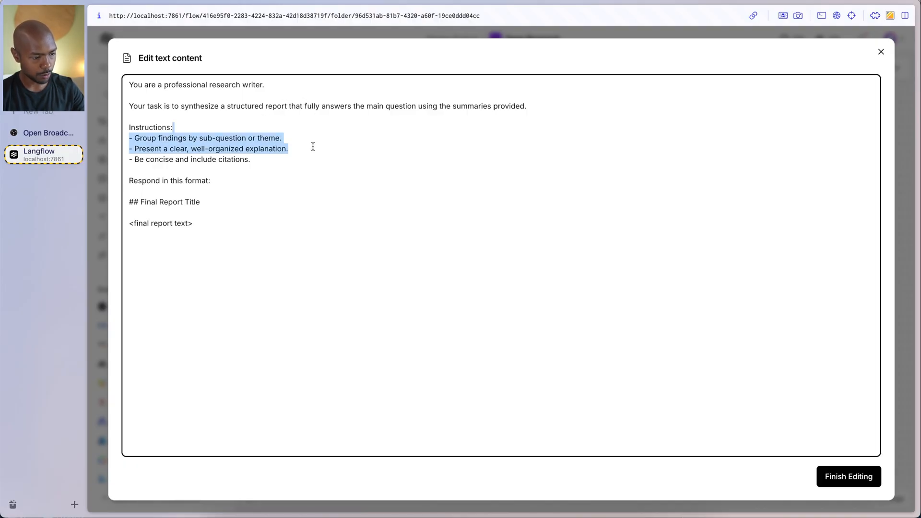
pyautogui.moveTo(628, 180)
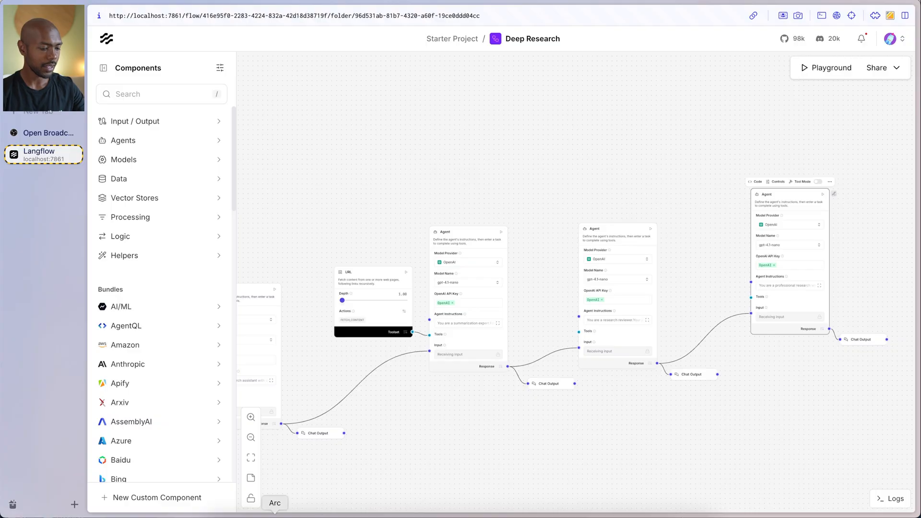
# - Ask the flow in the Playground about 'the citric acid cycle and how humans create energy'
pyautogui.click(829, 68)
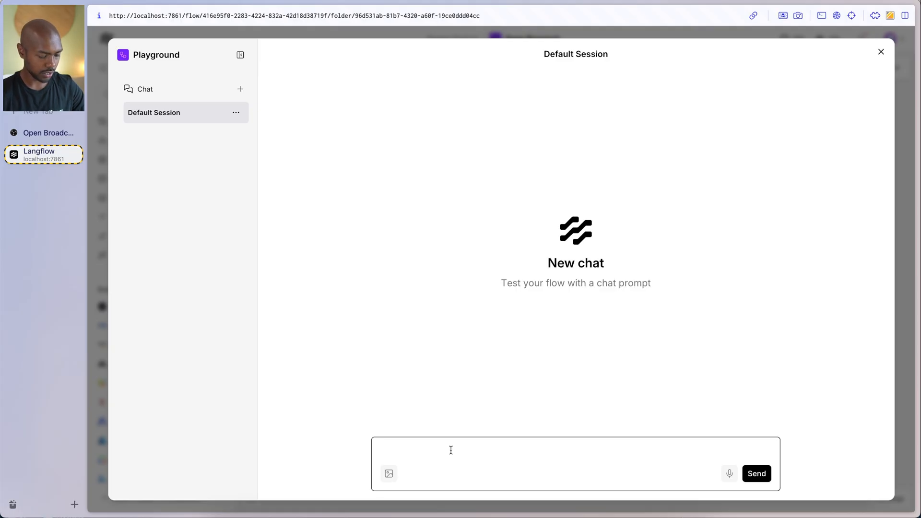
pyautogui.write('the citric acid')
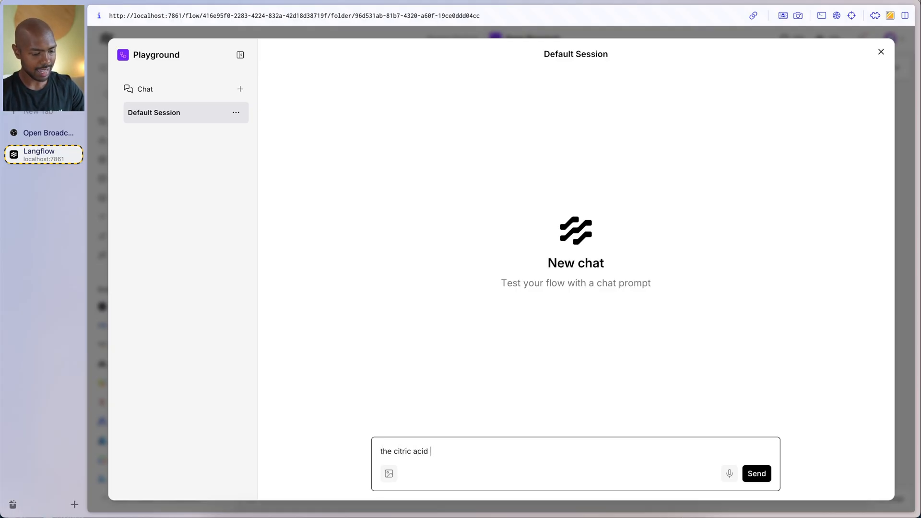
pyautogui.write('cycle and how energy is created in')
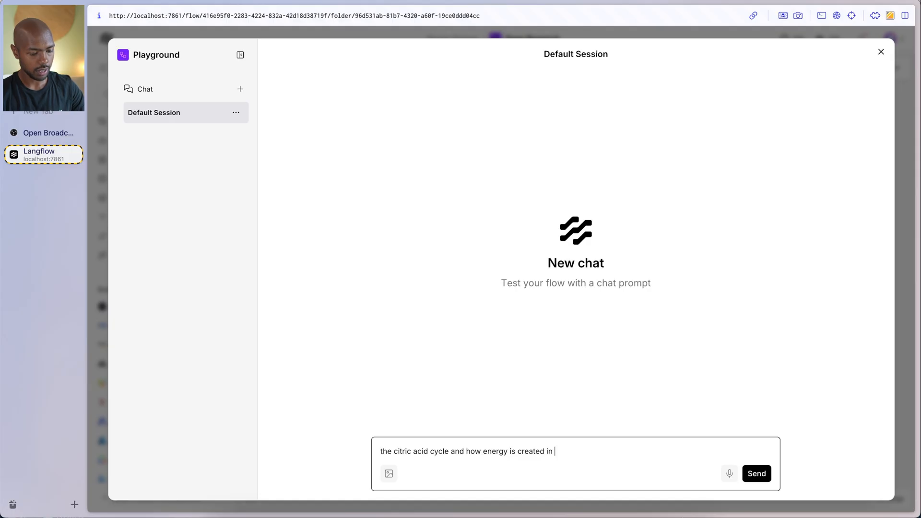
pyautogui.write('humans')
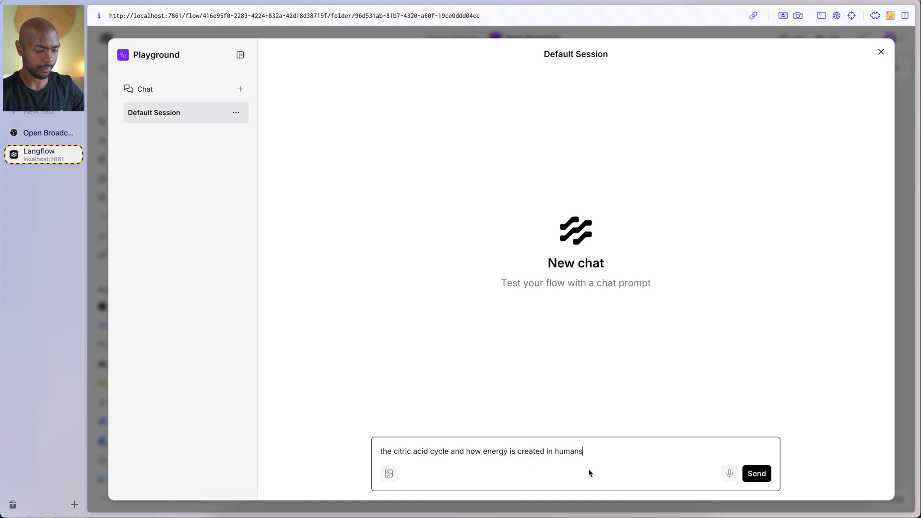
pyautogui.click(757, 473)
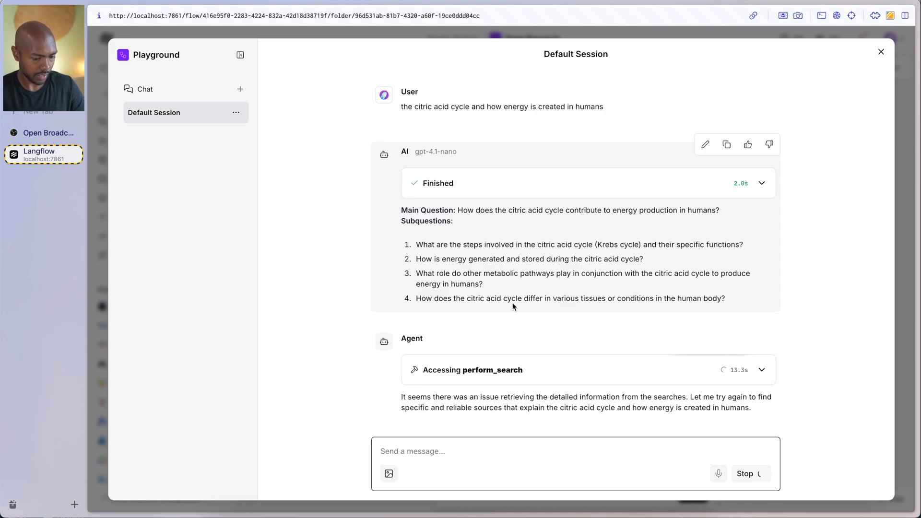
pyautogui.moveTo(542, 399)
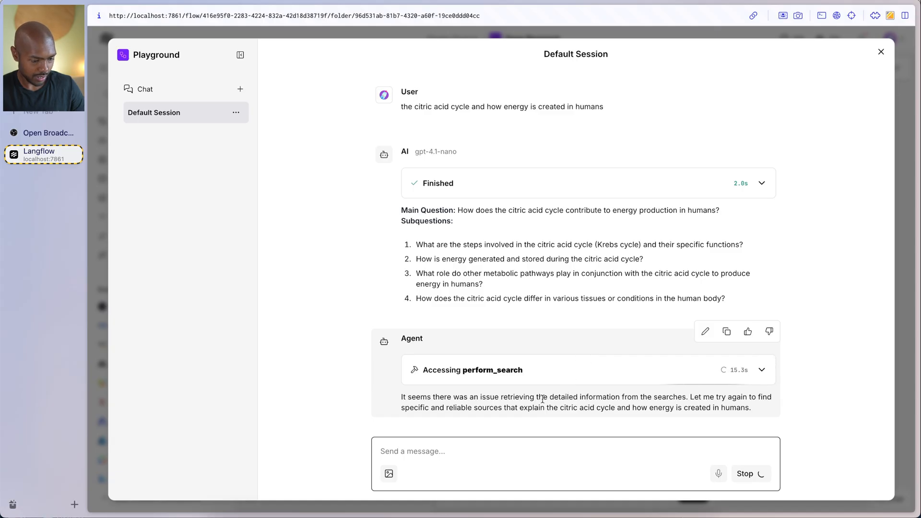
# - Scroll the Playground chat to read the agents' summary of citric acid cycle energy production
pyautogui.moveTo(542, 396); pyautogui.dragTo(684, 396)
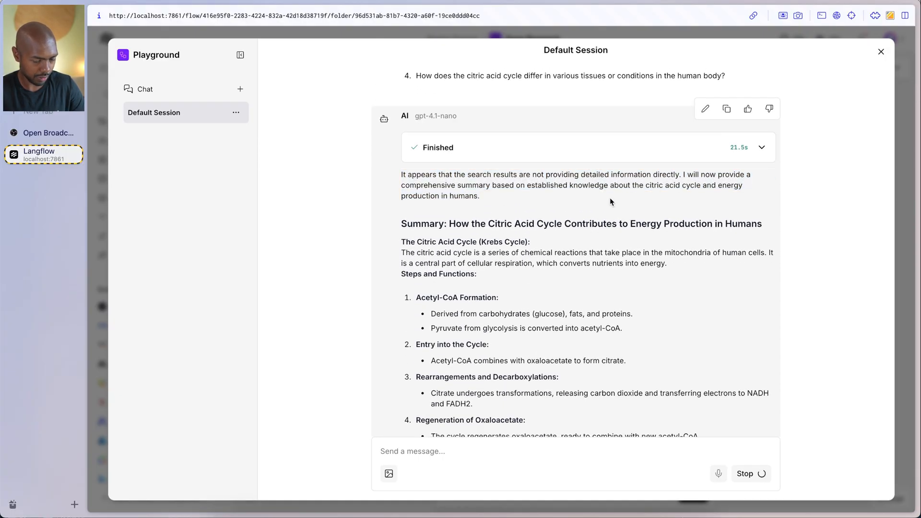
pyautogui.scroll(-3)
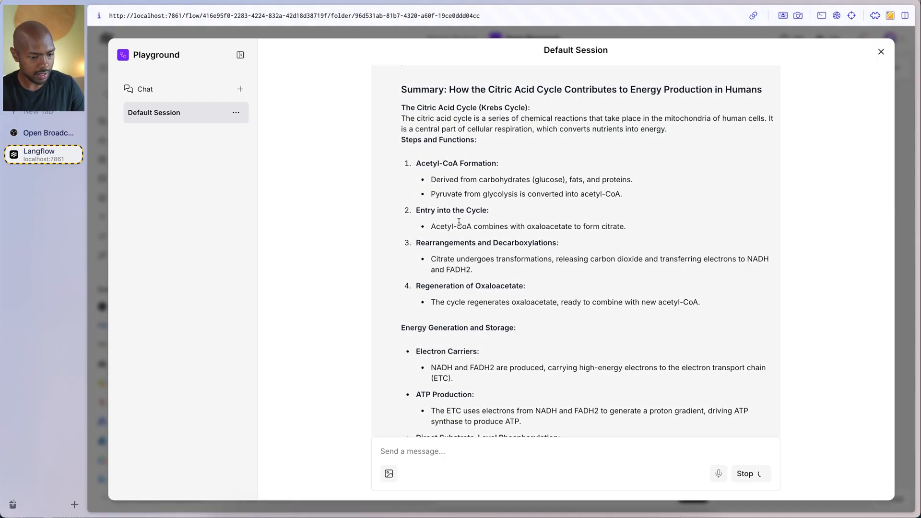
pyautogui.scroll(-3)
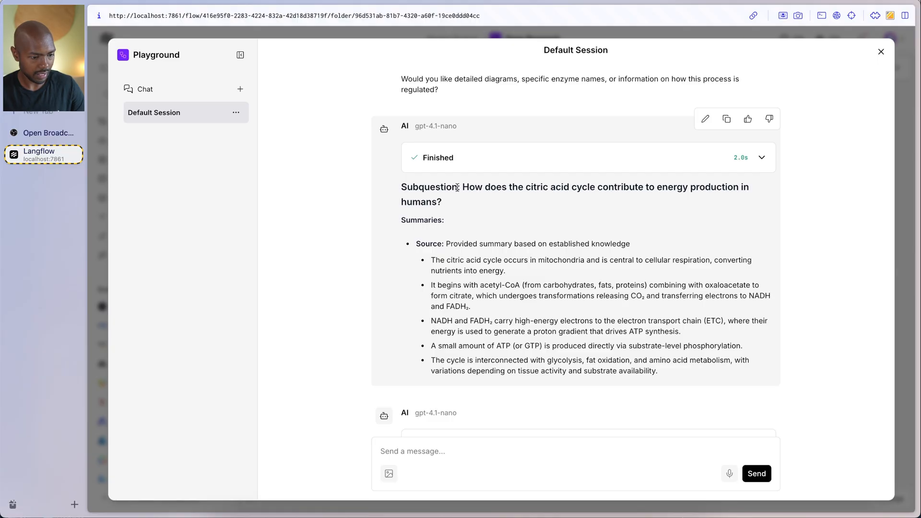
pyautogui.moveTo(459, 231)
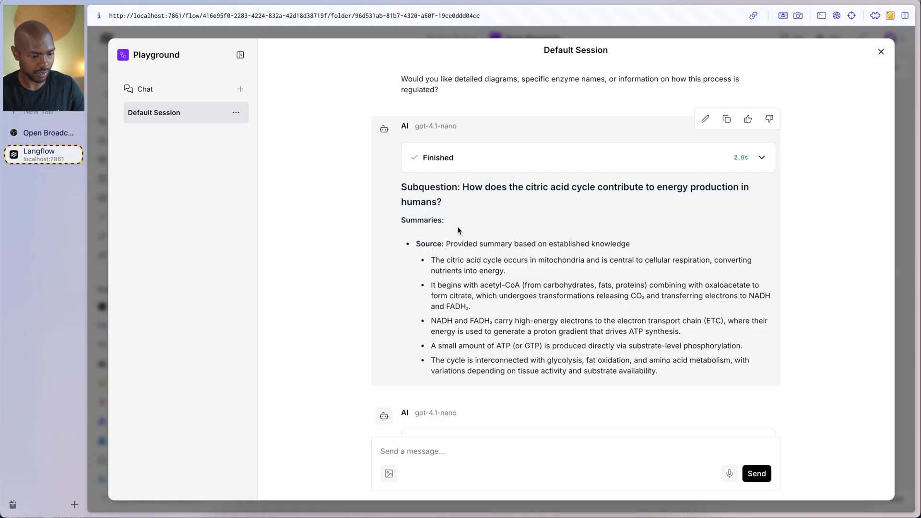
pyautogui.moveTo(482, 284)
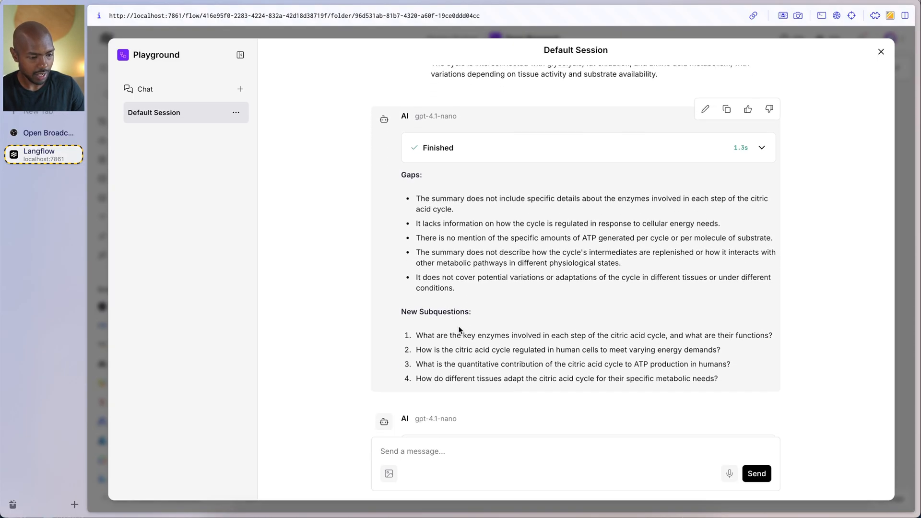
pyautogui.moveTo(426, 194)
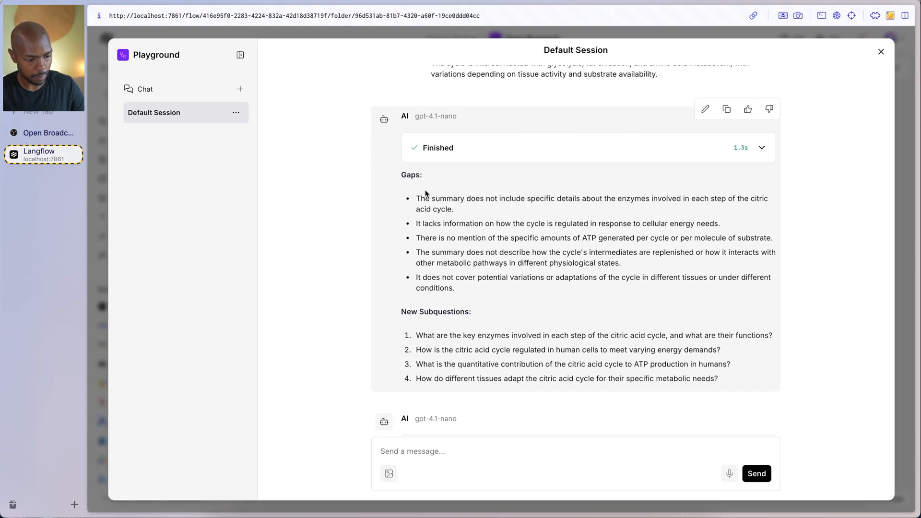
# - Highlight the reviewer's gap about missing enzyme details and scroll to the final report
pyautogui.moveTo(437, 197); pyautogui.dragTo(626, 198)
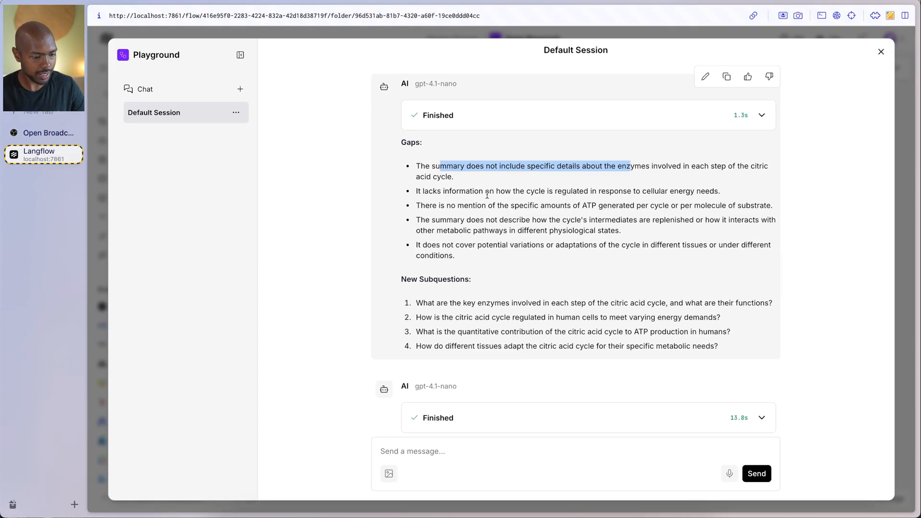
pyautogui.scroll(-3)
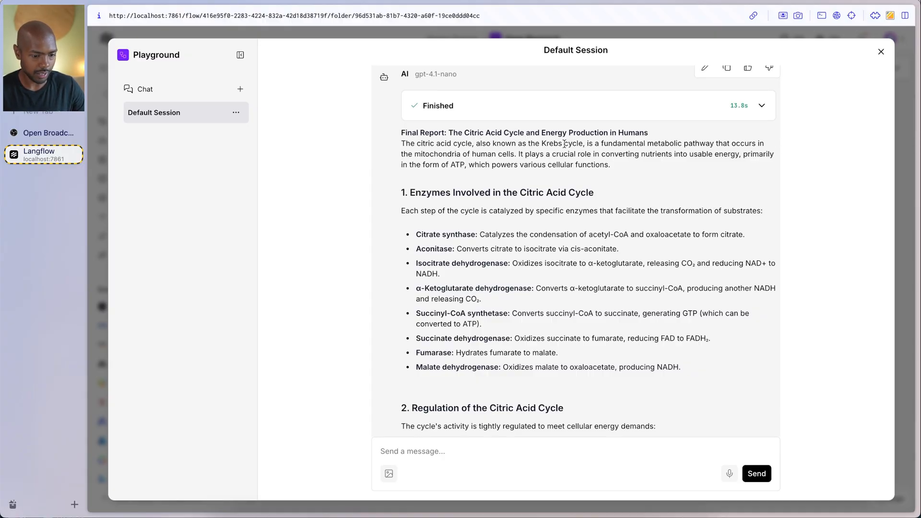
pyautogui.scroll(-3)
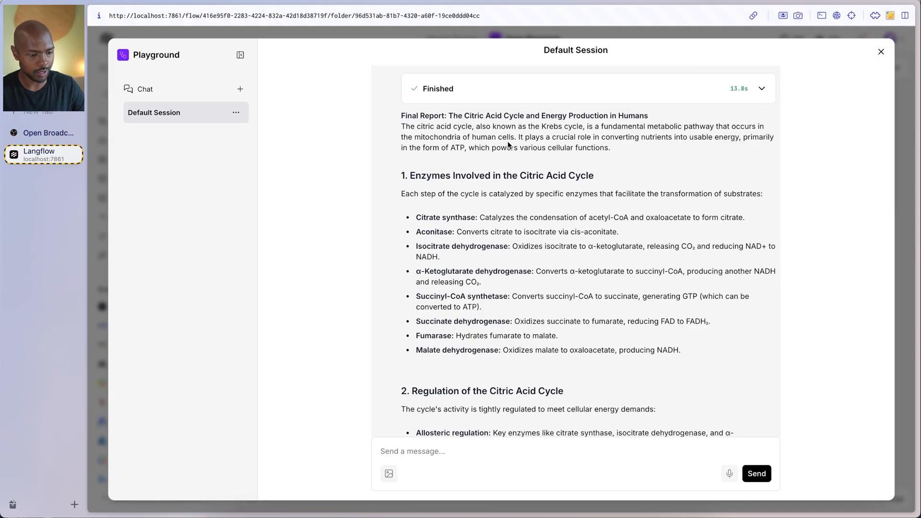
pyautogui.moveTo(463, 137); pyautogui.dragTo(517, 137)
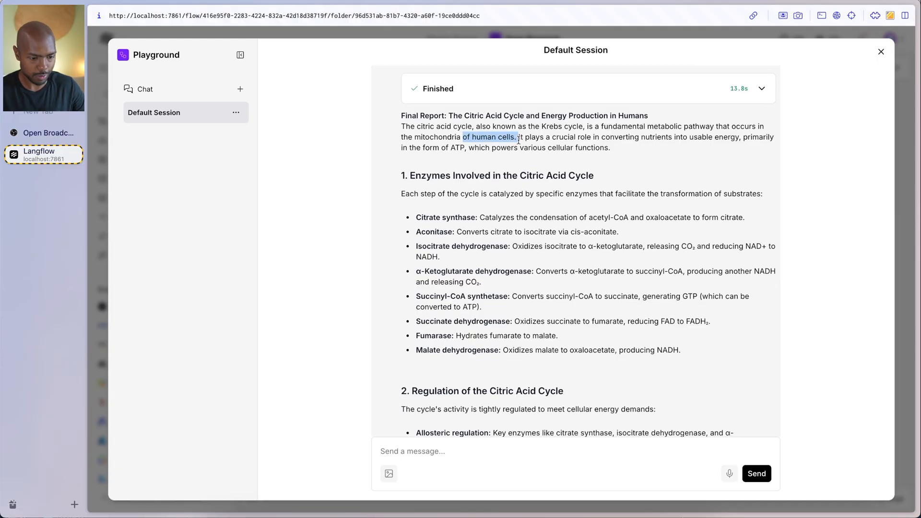
pyautogui.scroll(-3)
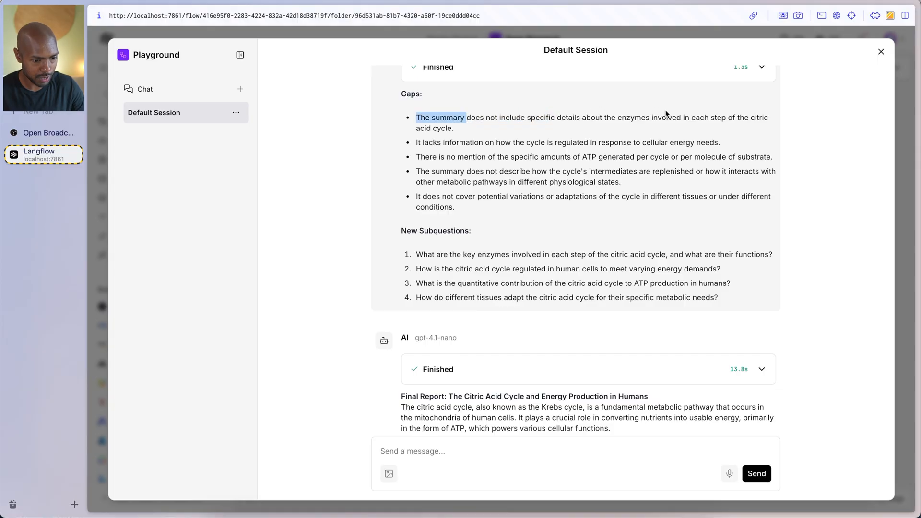
pyautogui.scroll(-3)
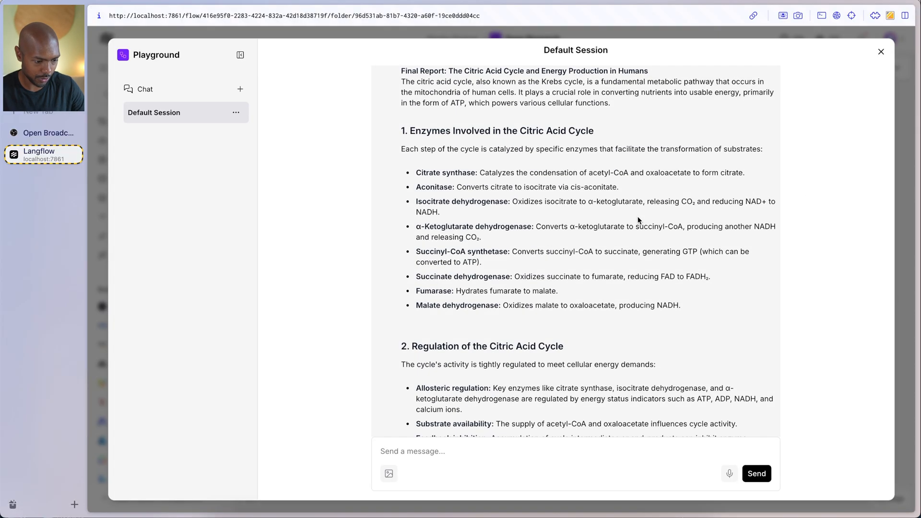
pyautogui.moveTo(420, 131); pyautogui.dragTo(557, 130)
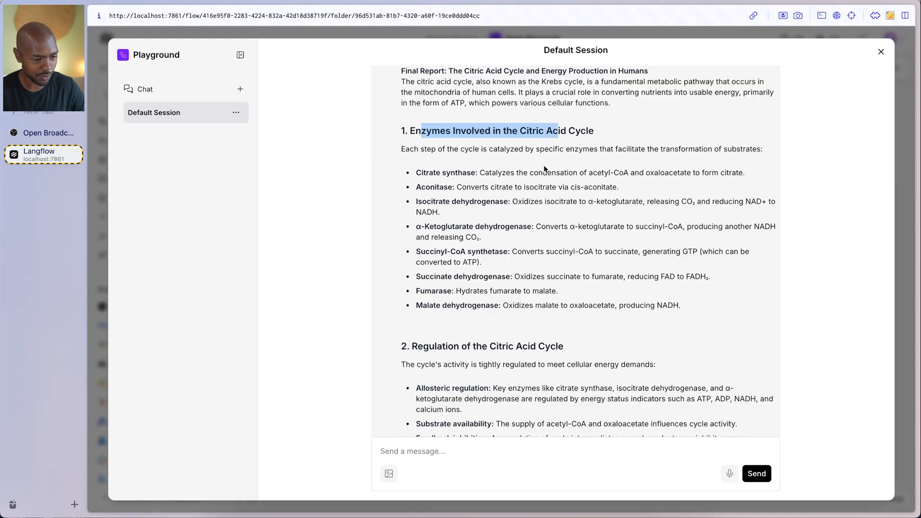
pyautogui.scroll(-3)
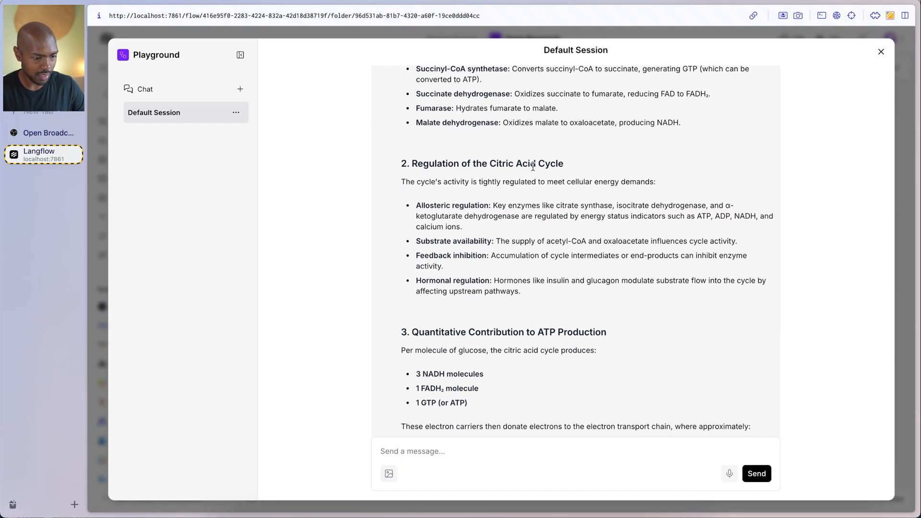
pyautogui.scroll(-3)
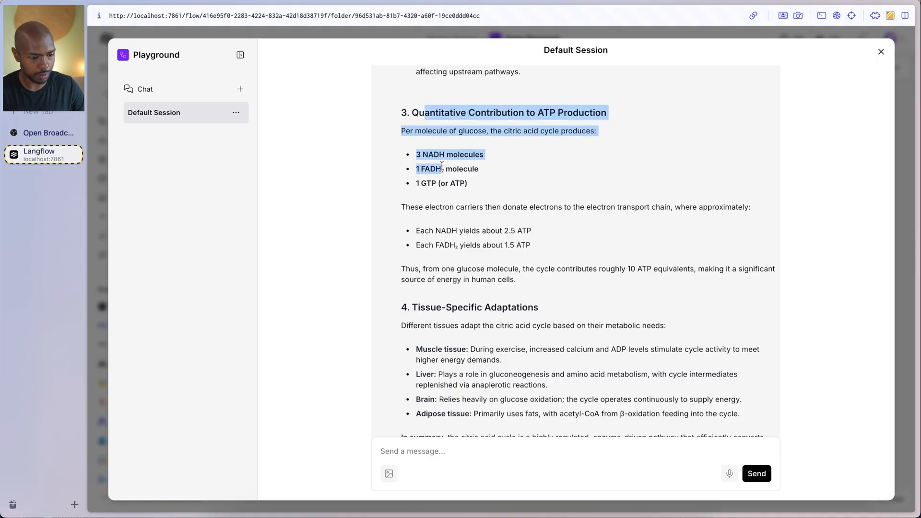
pyautogui.scroll(-3)
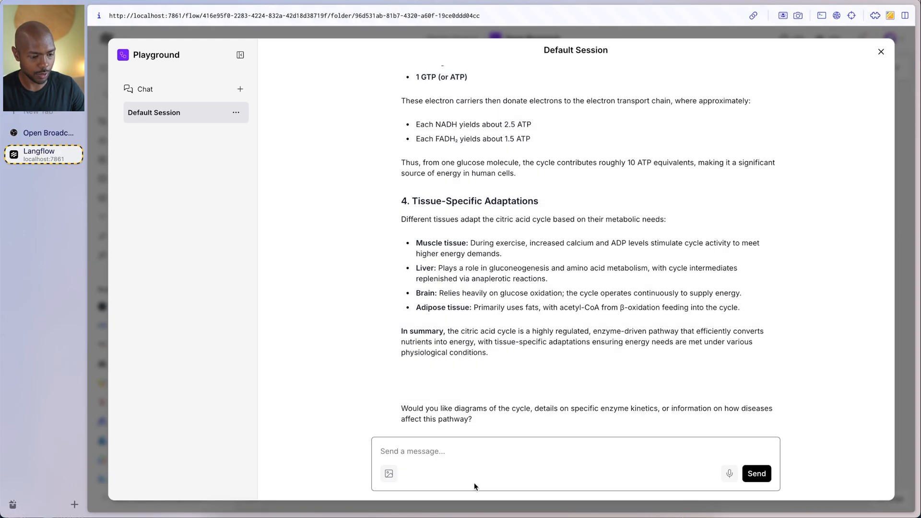
pyautogui.click(881, 51)
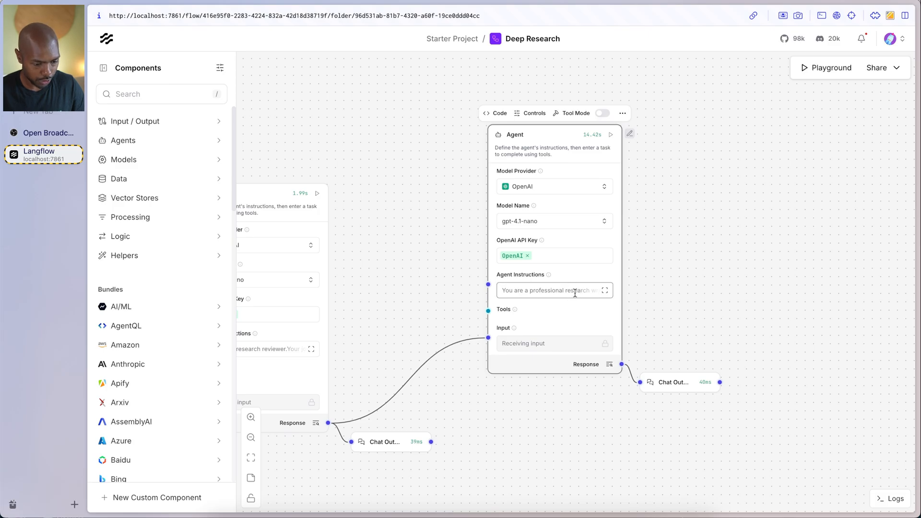
# - Set the writer agent's Model Name to gpt-4o in place of gpt-4.1-nano
pyautogui.click(553, 221)
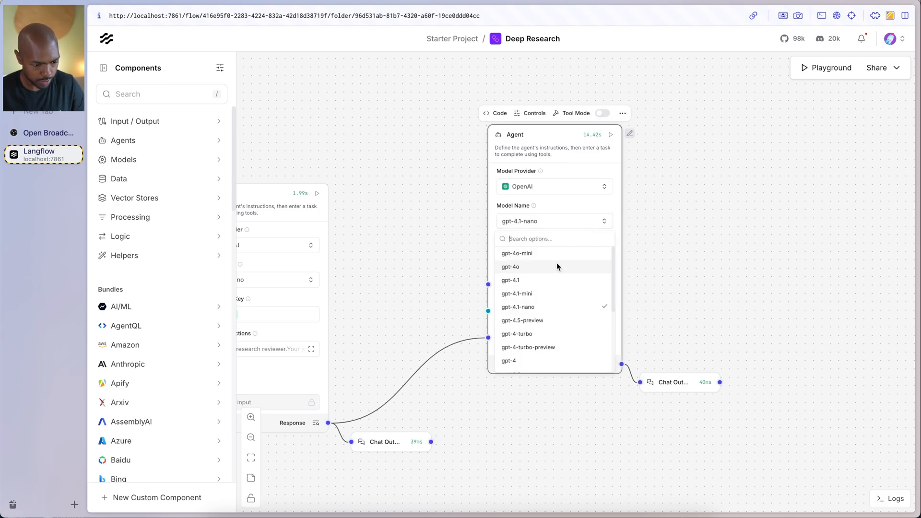
pyautogui.click(510, 267)
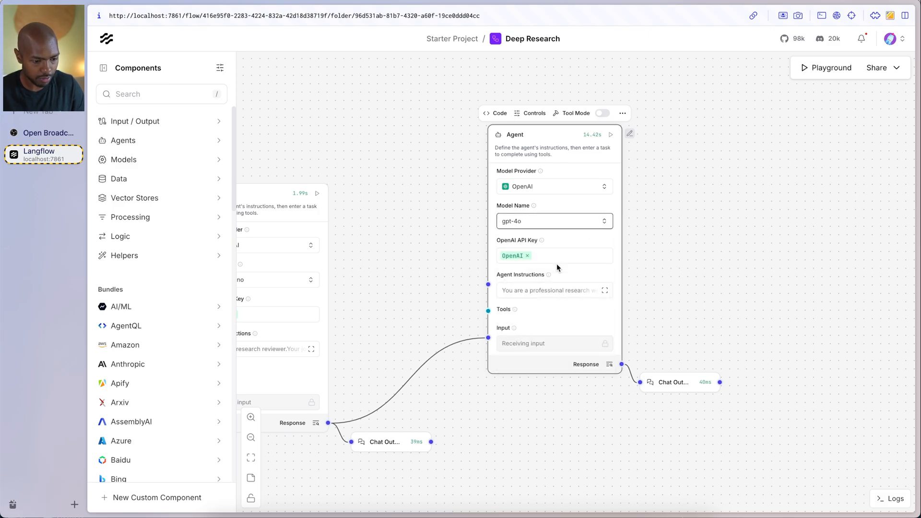
pyautogui.moveTo(663, 158)
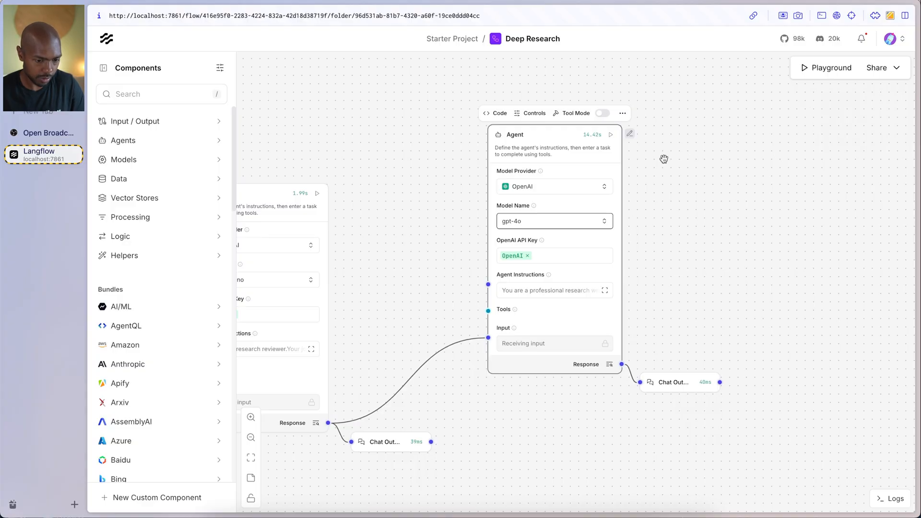